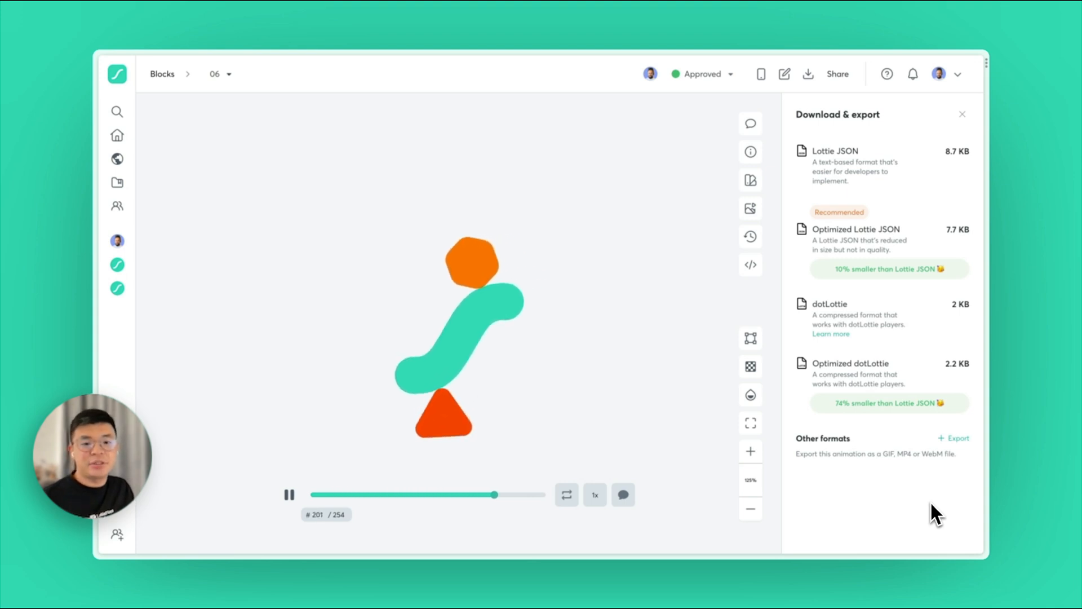
- Export the animation as a Medium-size MOV with Transparency kept on, from the Other formats options
drag(494, 495, 372, 495)
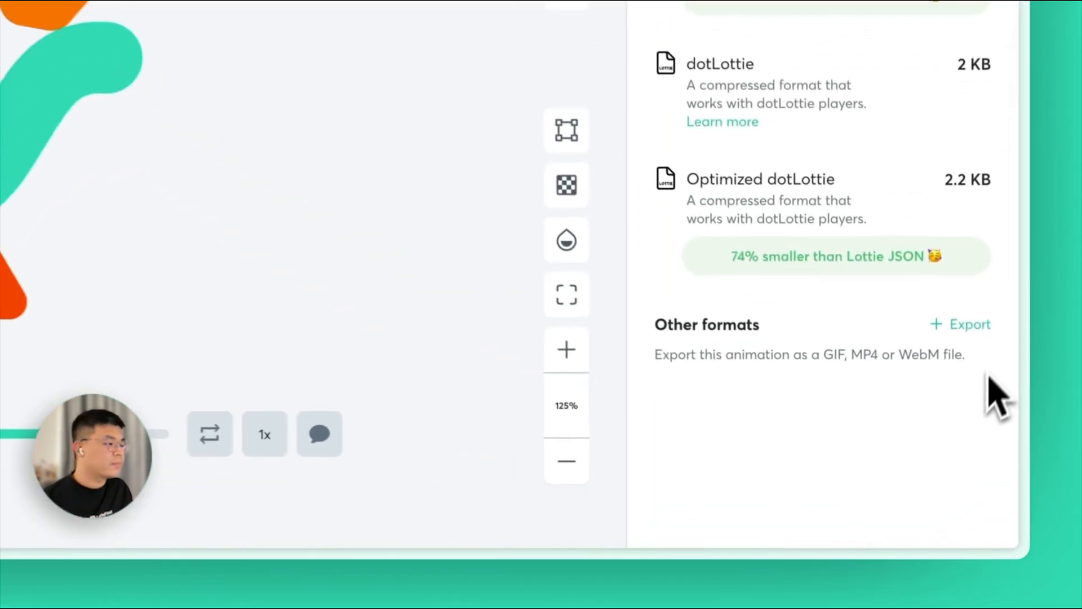
click(969, 324)
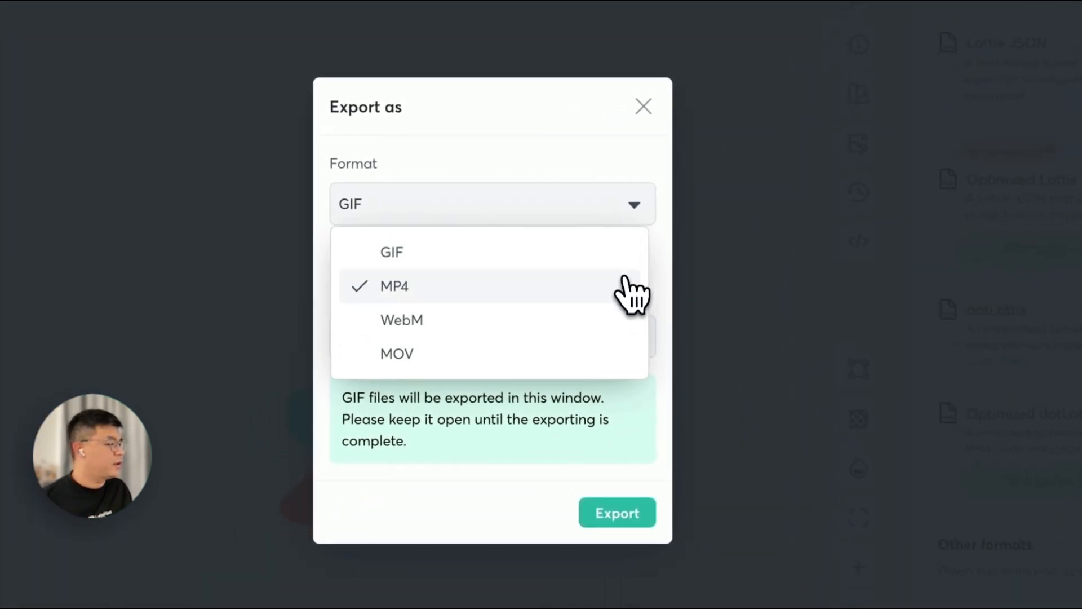
click(397, 354)
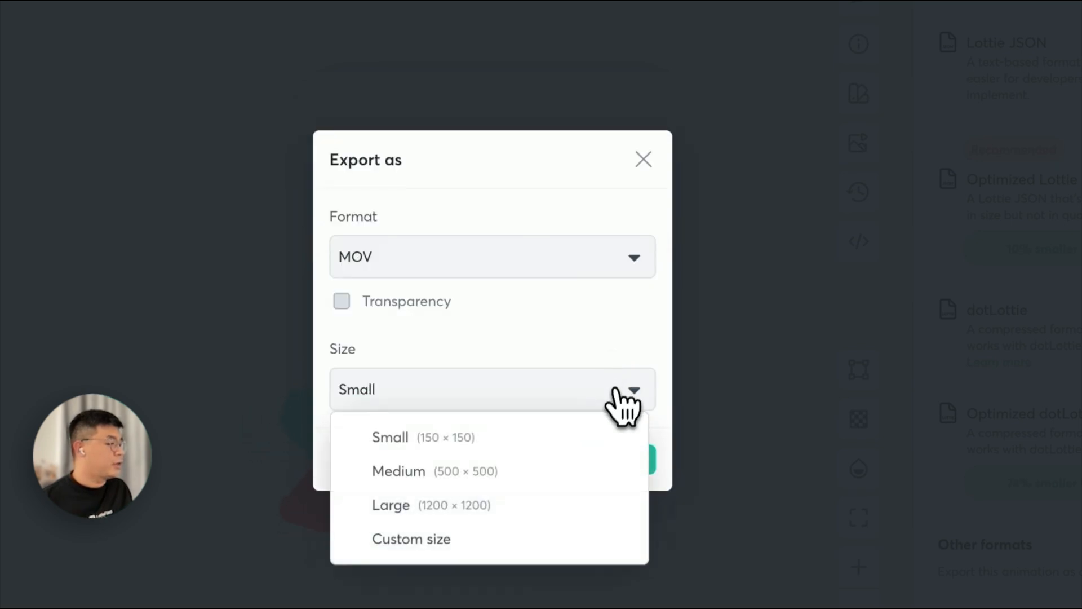
click(399, 471)
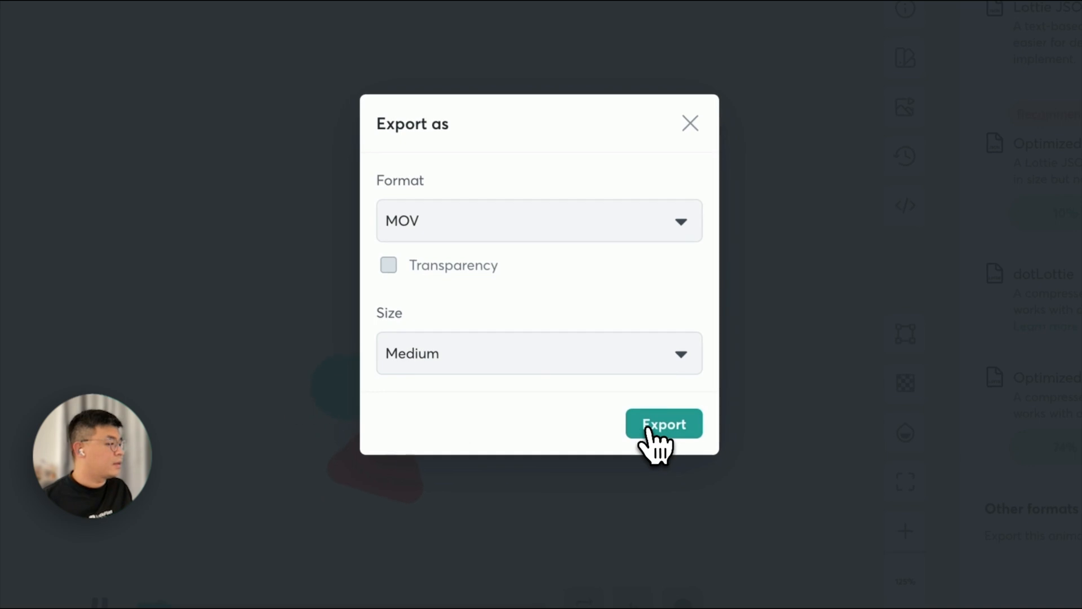
click(388, 265)
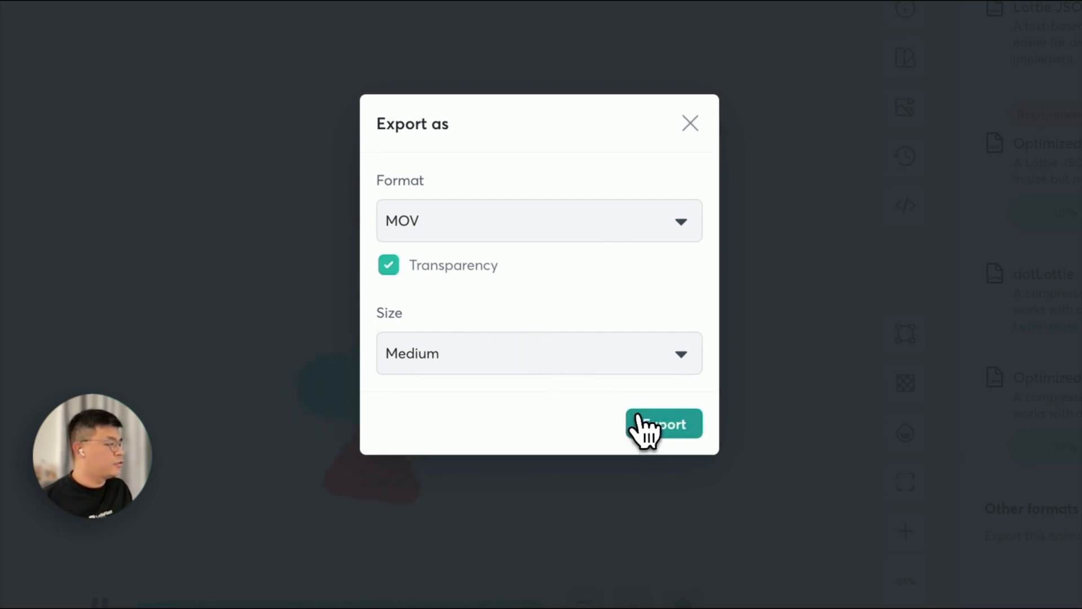
click(663, 424)
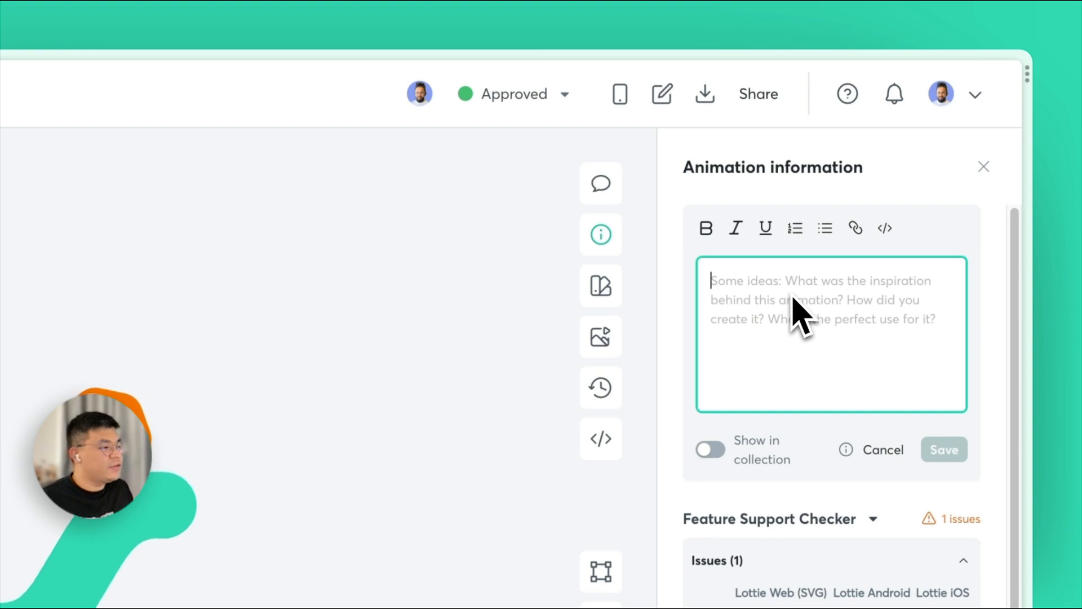
- Save the description 'Hey developers, this is the animation for loading screen. You can refer to Segments f…'
text(Hey developers, this is the animation for loading screen. You can refer to Segments function on the interactions guide. 😊)
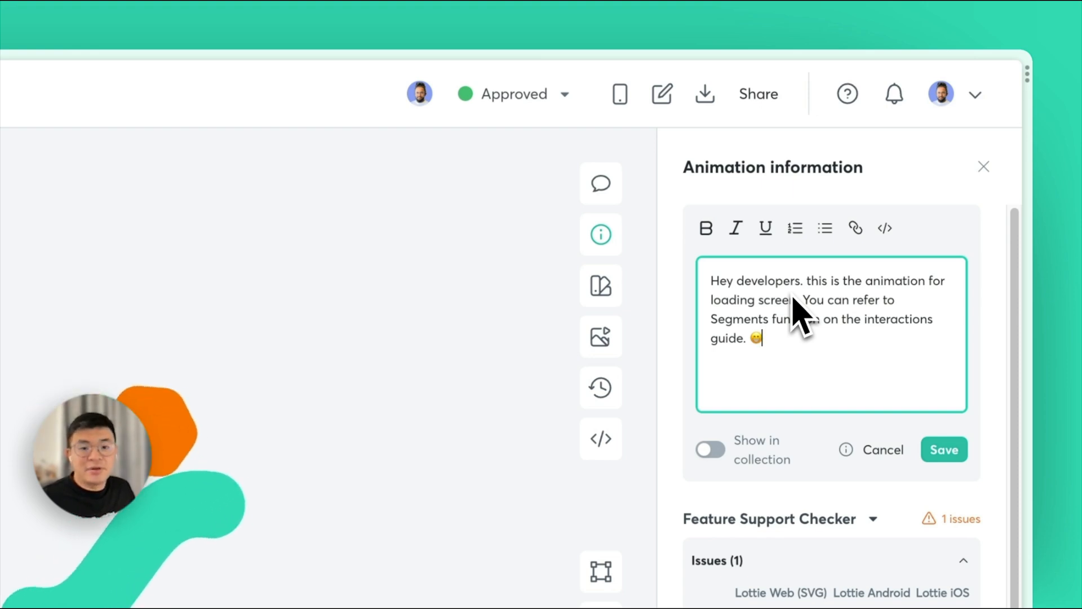
click(944, 449)
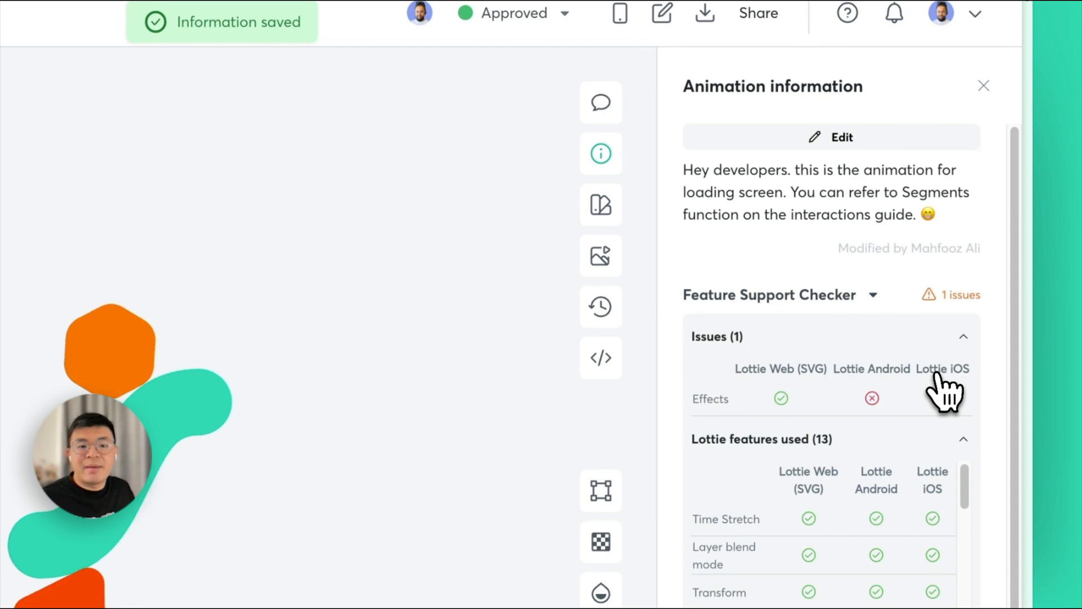